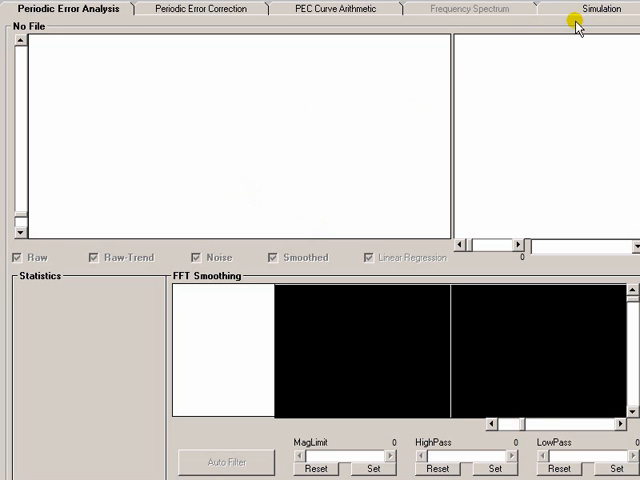
mouse_move(568, 22)
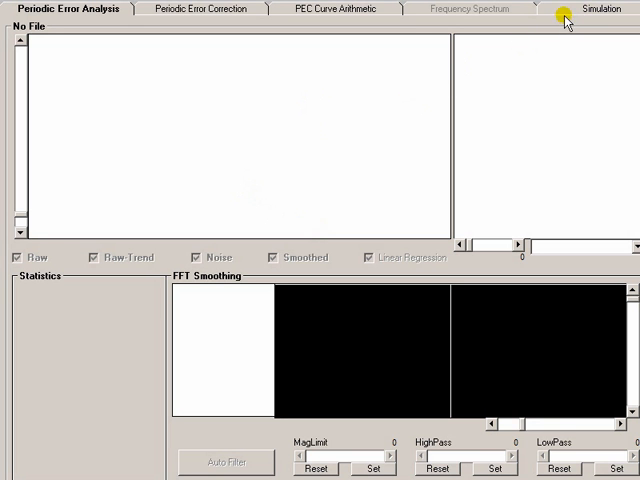
mouse_move(575, 14)
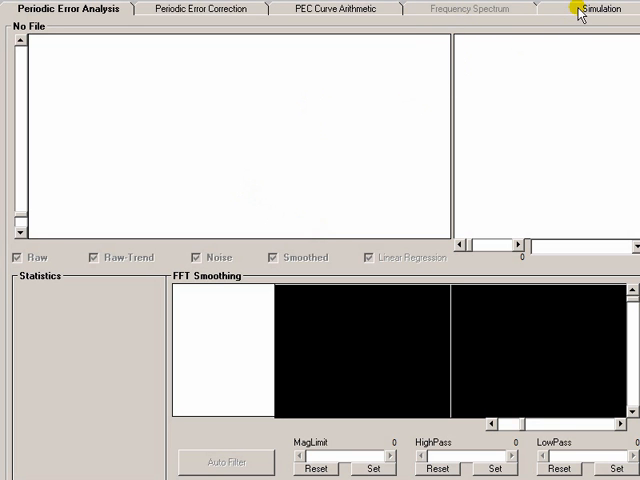
Switch PECPrep to the Periodic Error Simulator view.
click(597, 8)
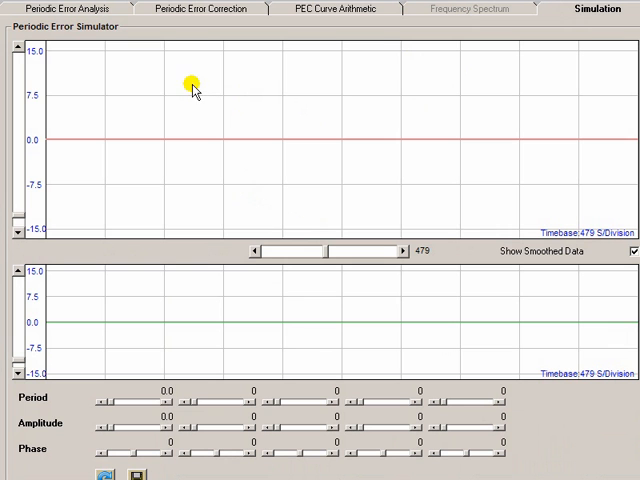
mouse_move(142, 165)
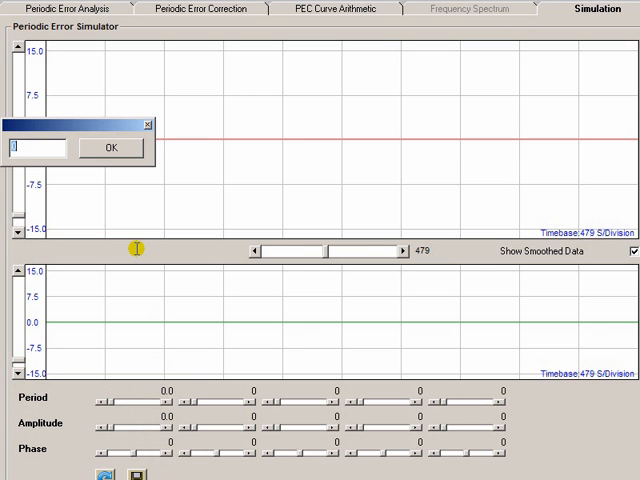
Set the first sine component to period 479 and amplitude 25.
text(4)
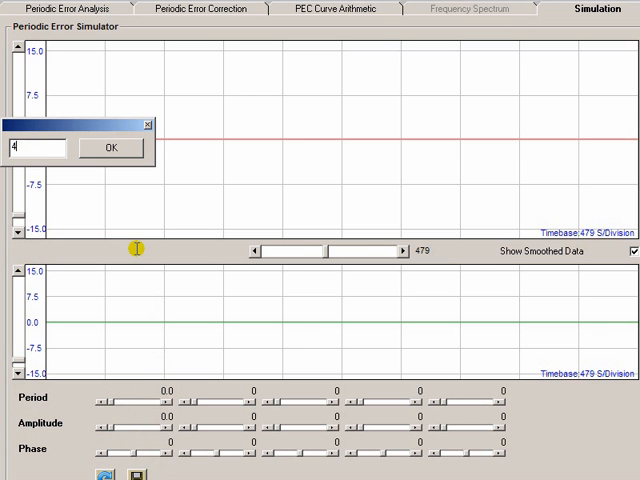
text(479)
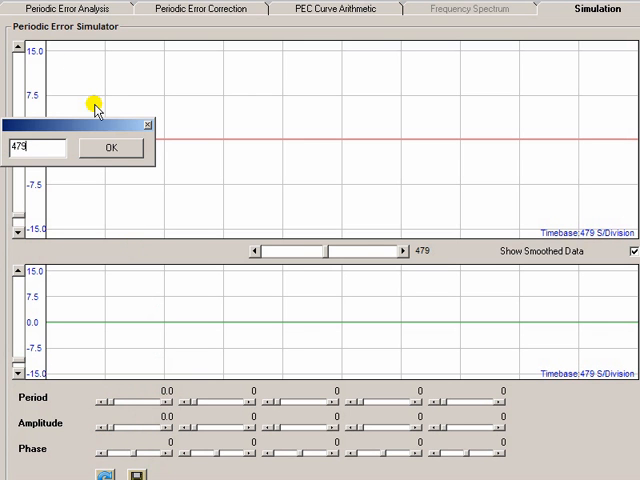
click(111, 147)
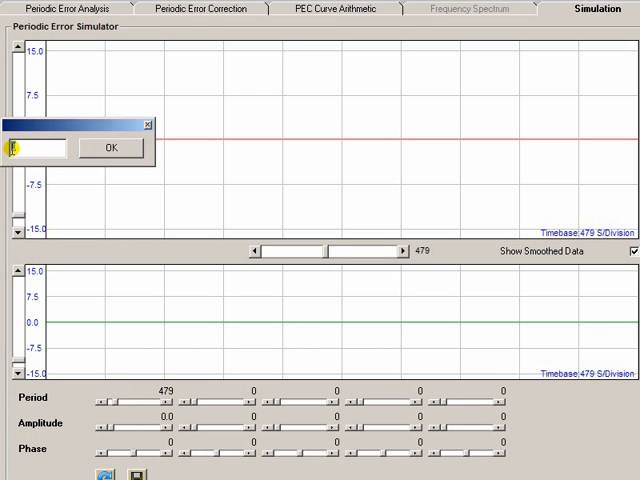
text(5)
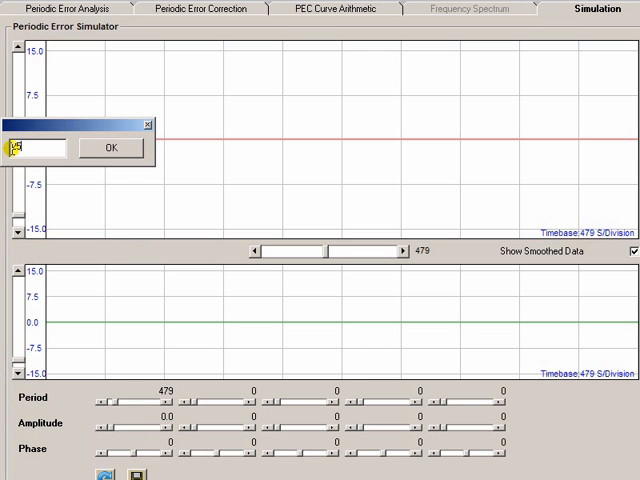
text(25)
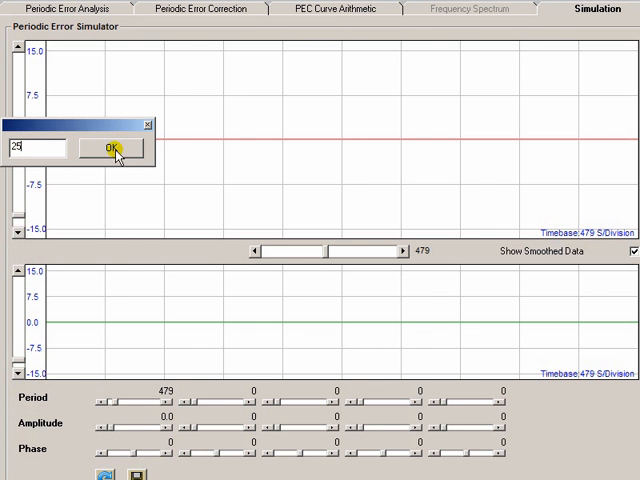
click(111, 147)
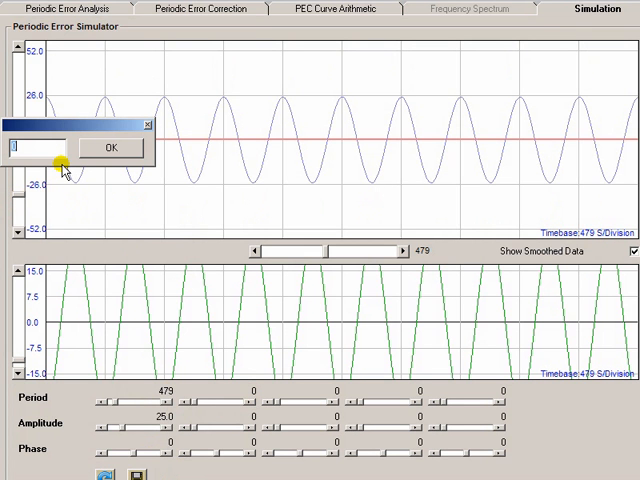
Set the second component to period 366 and amplitude 7.
text(366)
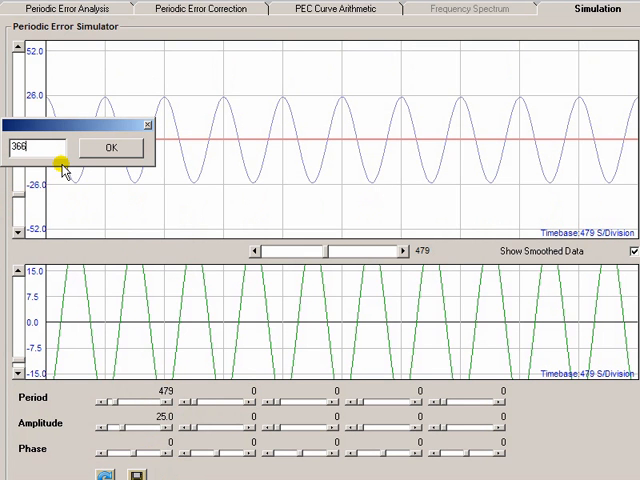
click(110, 147)
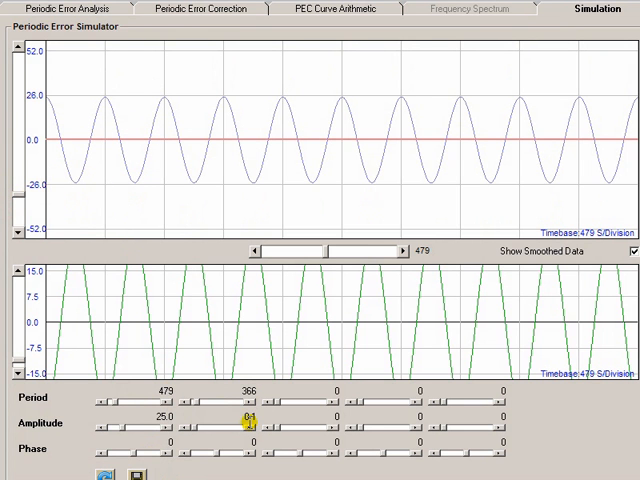
double_click(250, 424)
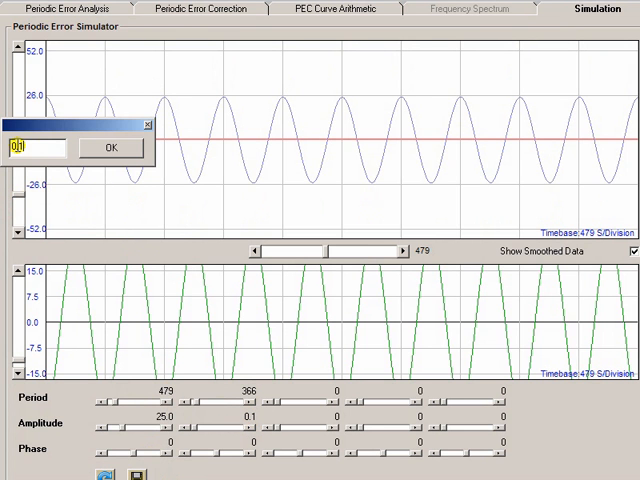
text(7.0)
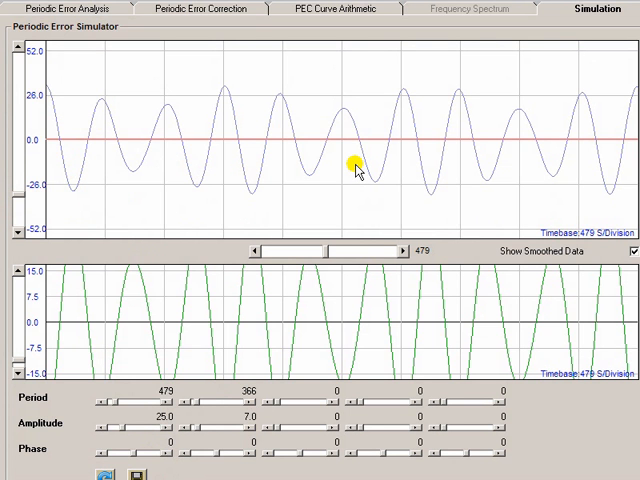
mouse_move(360, 170)
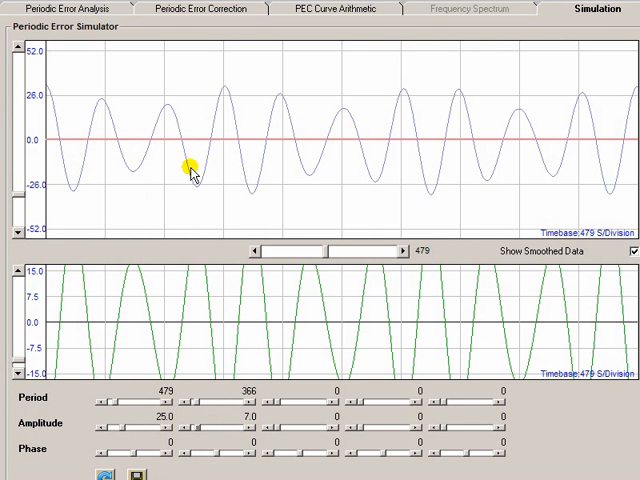
mouse_move(178, 110)
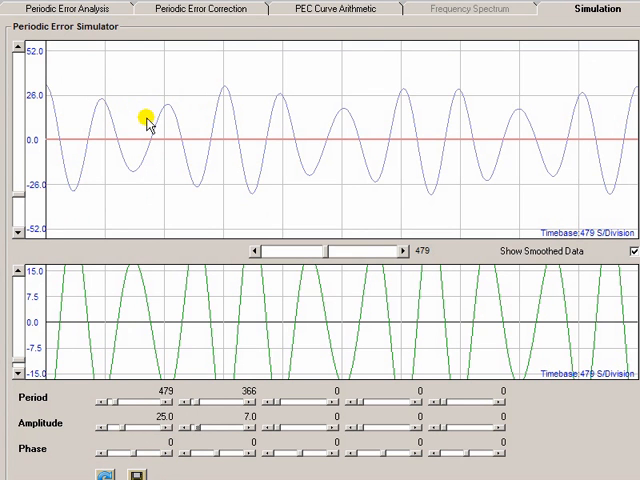
mouse_move(315, 408)
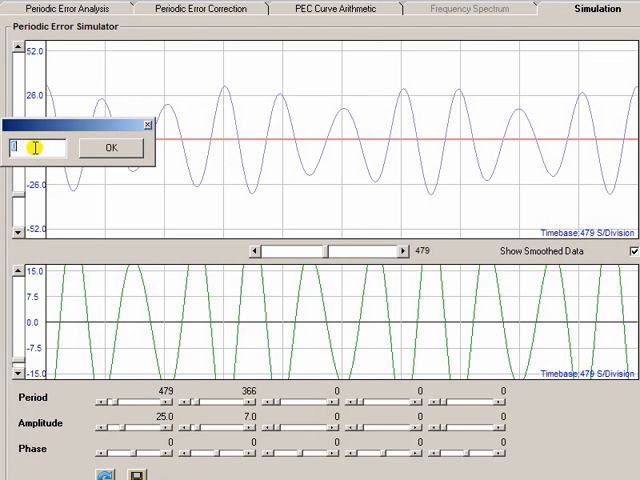
text(122)
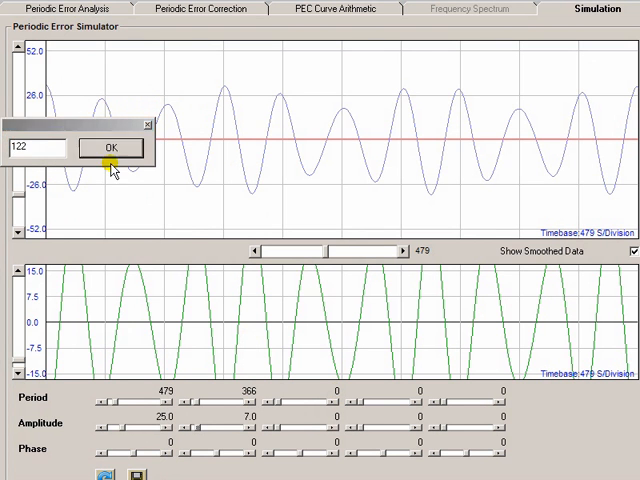
click(110, 147)
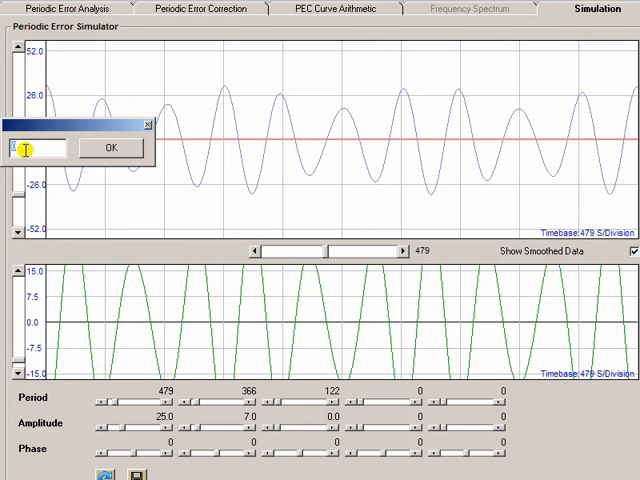
text(3)
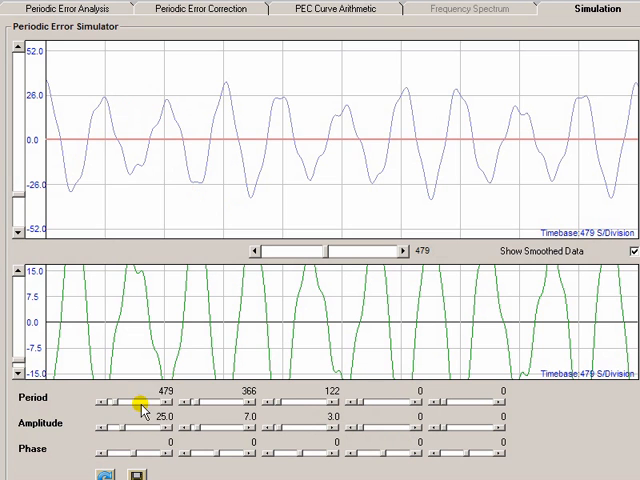
mouse_move(115, 199)
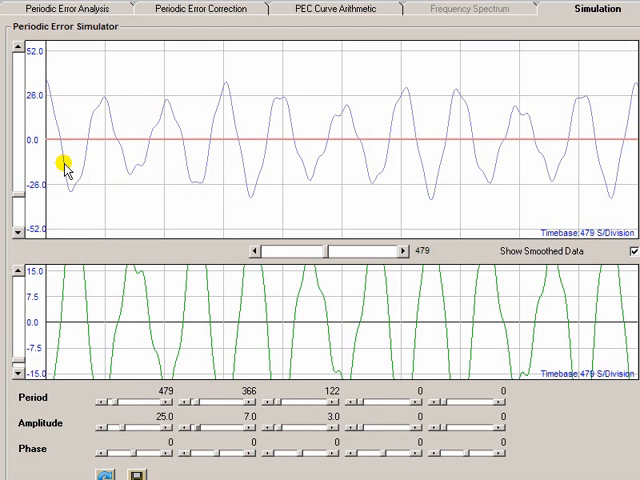
mouse_move(58, 157)
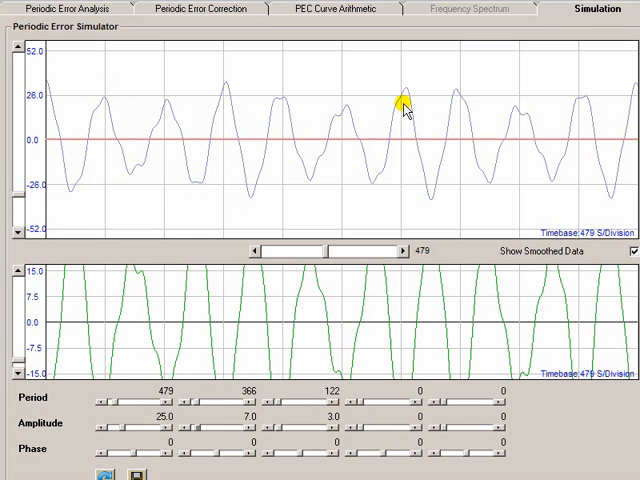
mouse_move(520, 128)
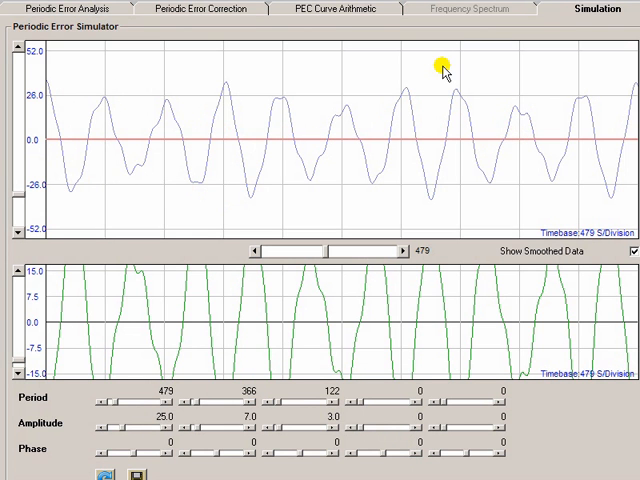
mouse_move(558, 128)
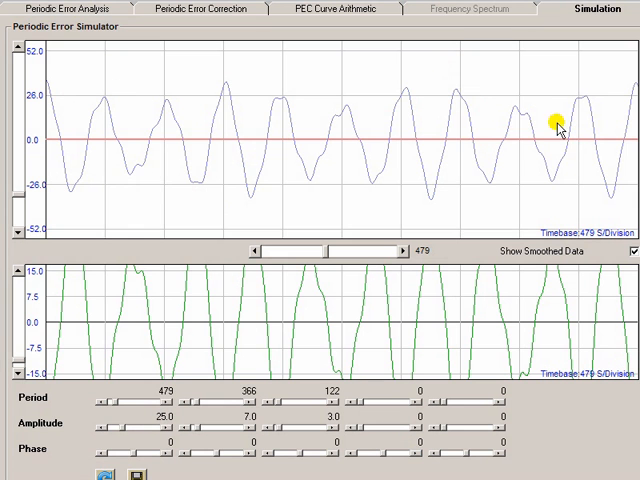
mouse_move(227, 104)
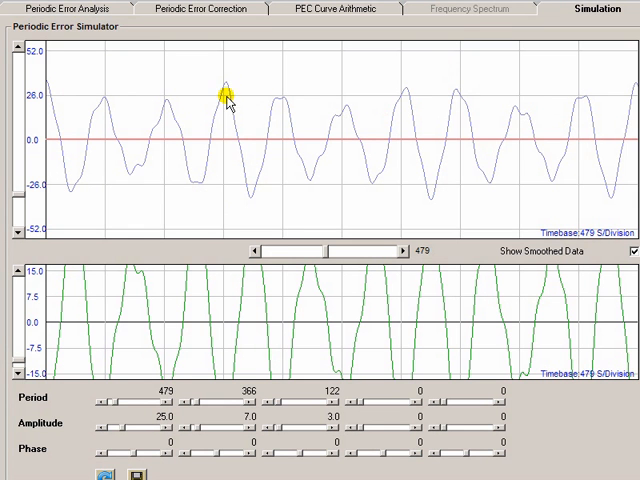
mouse_move(294, 168)
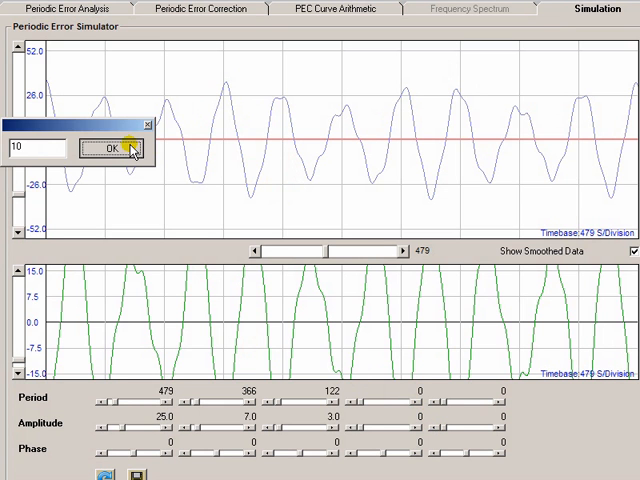
Set the fourth component to period 10 and amplitude 1.
click(107, 147)
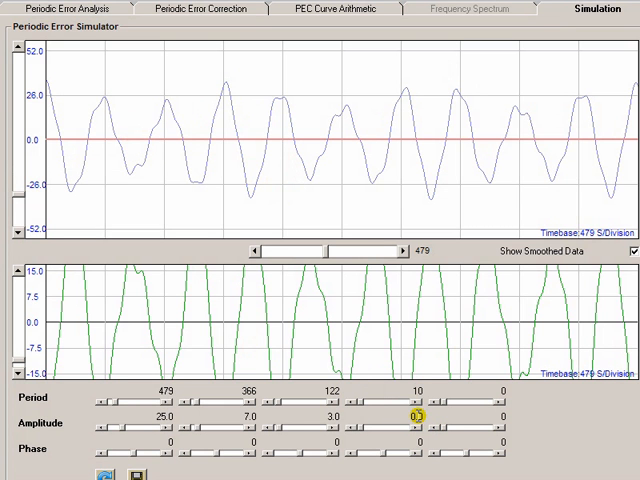
double_click(414, 414)
text(1)
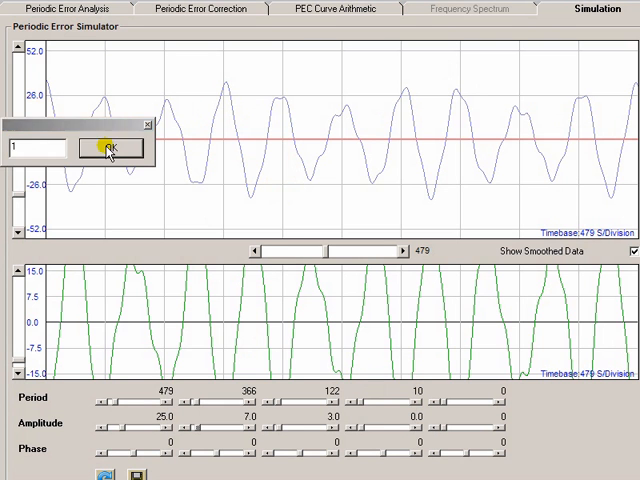
click(108, 147)
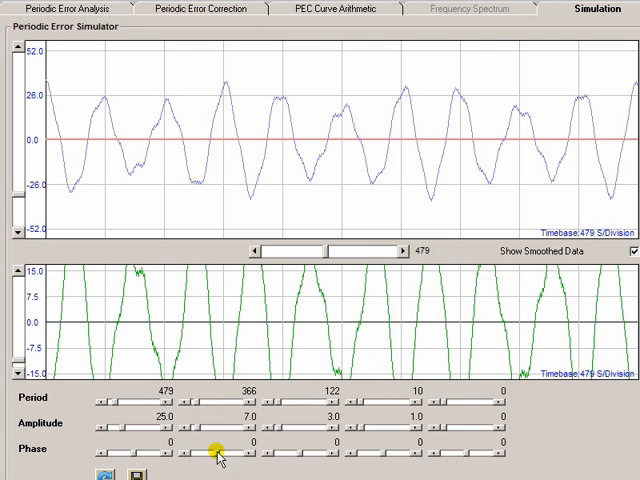
Drag the second component's phase to 41 and the third component's amplitude to 7.0.
drag(200, 450, 230, 450)
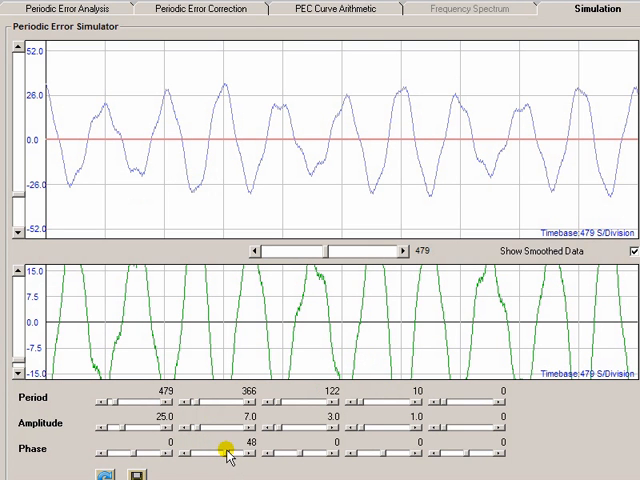
drag(230, 456, 222, 456)
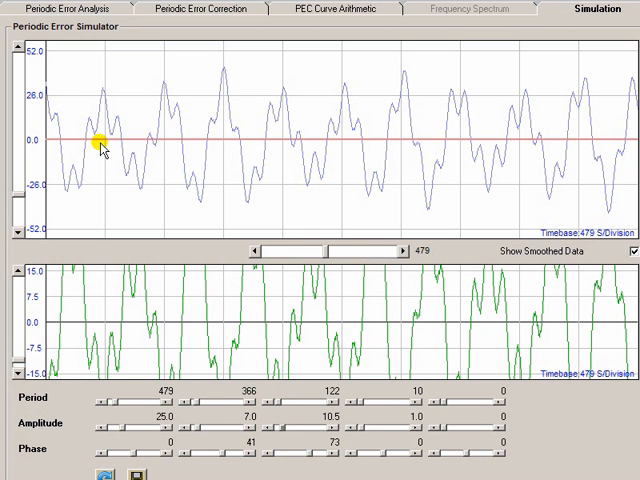
mouse_move(417, 228)
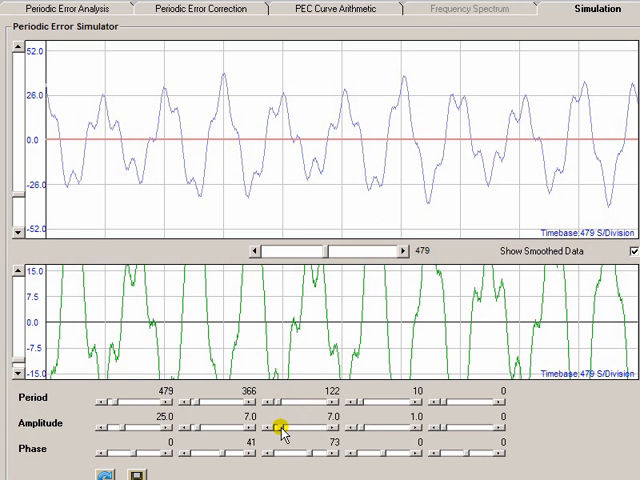
drag(285, 428, 365, 432)
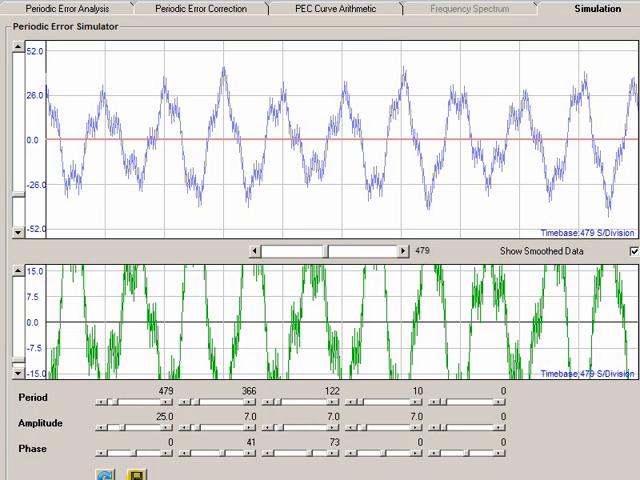
Save the simulation to a file named 'mysi…' in the PEC DATA folder.
click(105, 475)
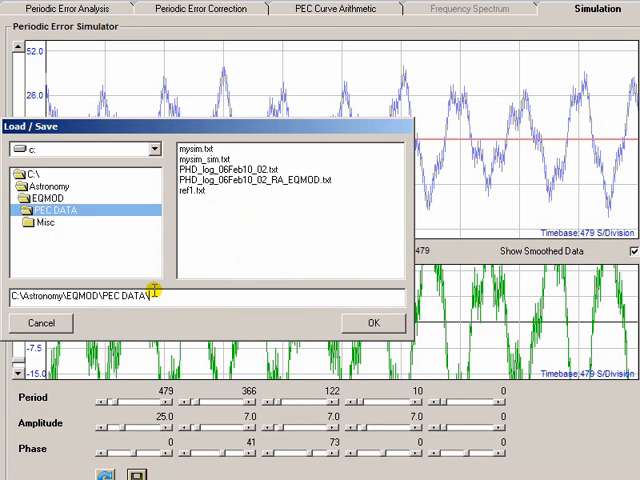
text(mysi)
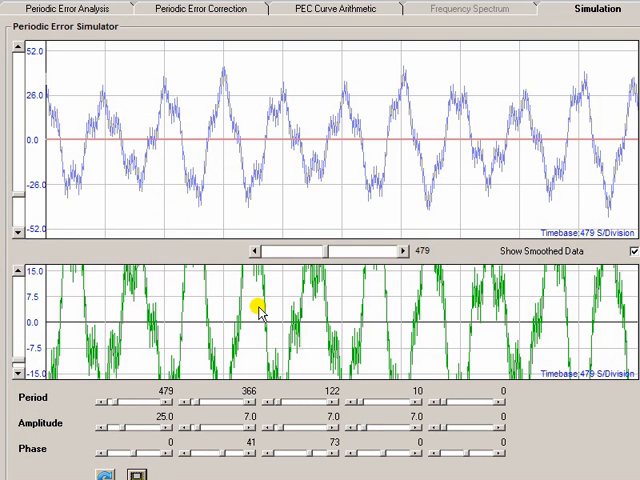
mouse_move(145, 88)
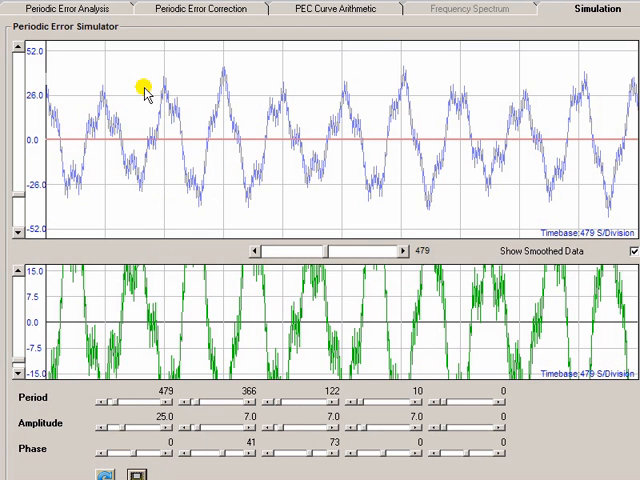
mouse_move(56, 35)
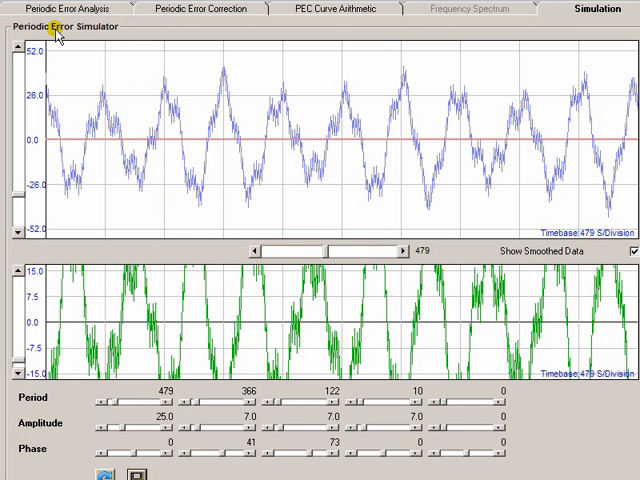
mouse_move(50, 30)
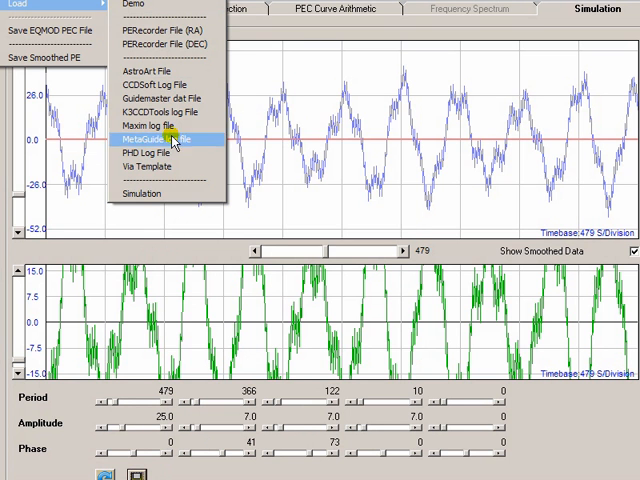
Reload the saved simulation file mysim2.txt via File > Load > Simulation.
click(155, 138)
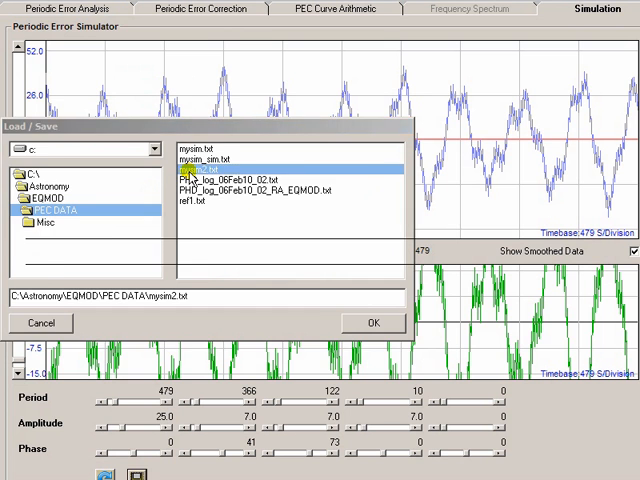
click(373, 322)
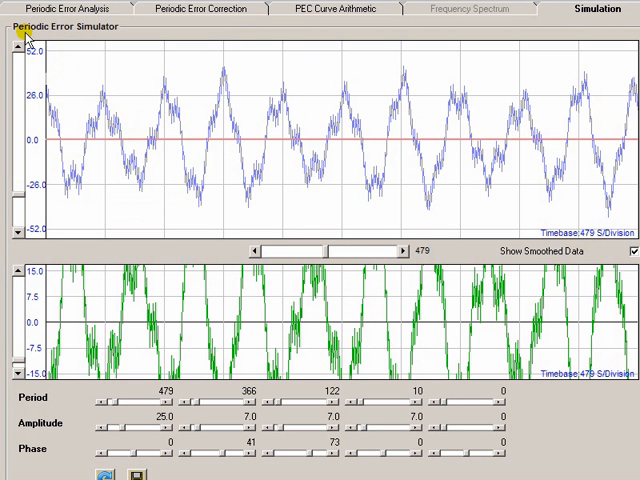
mouse_move(300, 195)
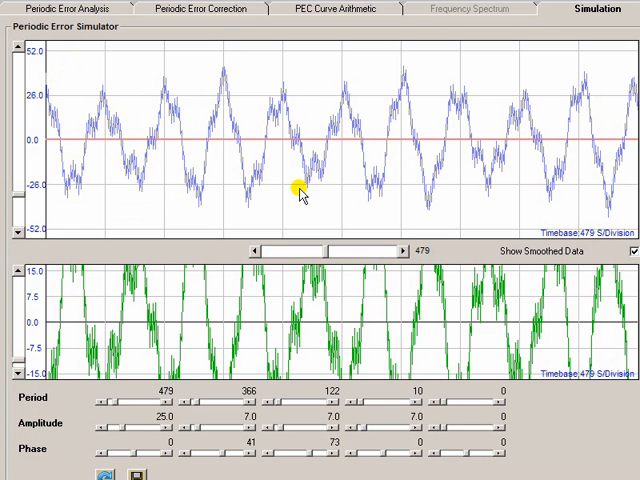
mouse_move(457, 278)
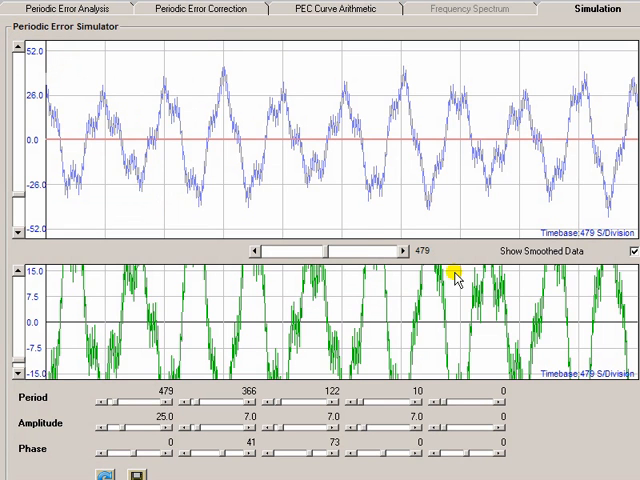